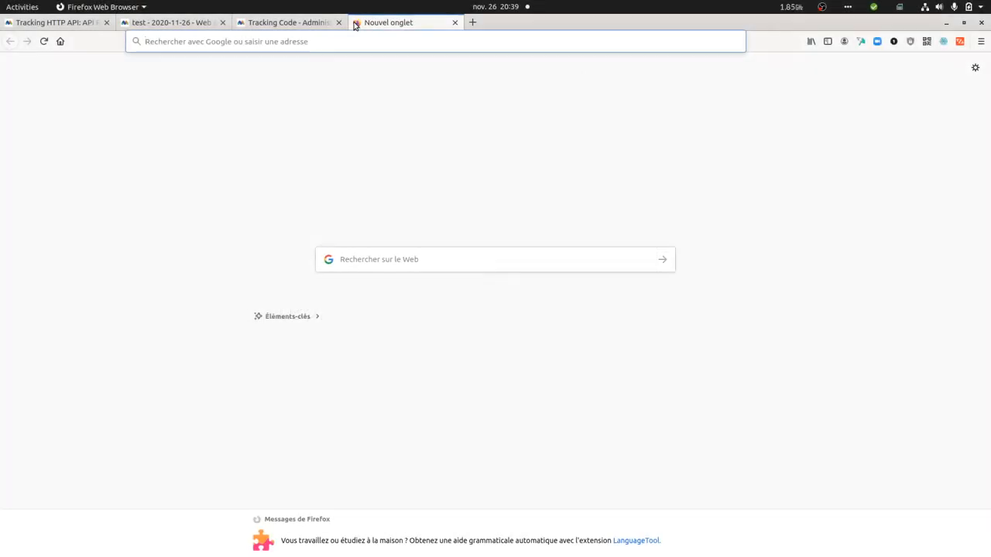
pyautogui.moveTo(387, 21)
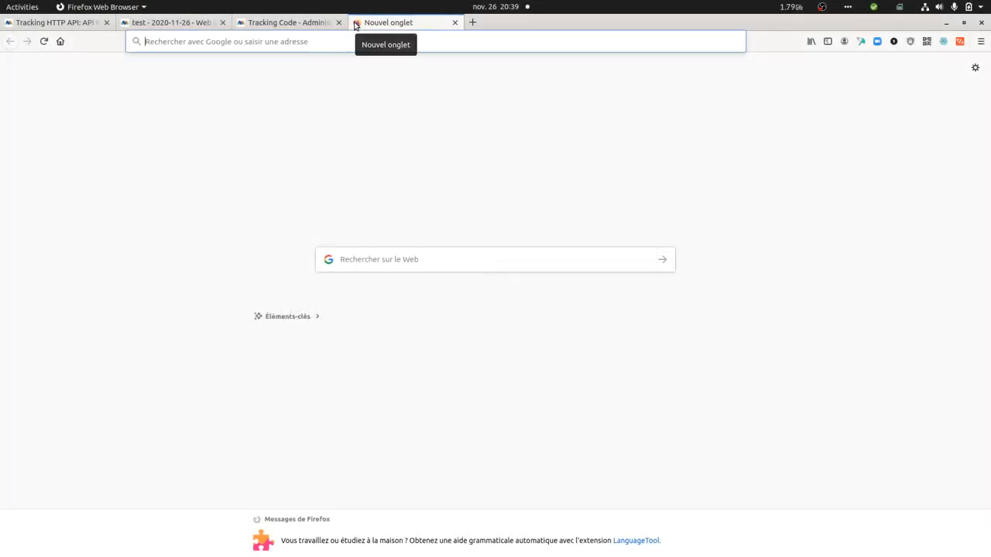
# Step: Reload the matomo.php tracking request in Chromium and show its DevTools Console messages
pyautogui.click(289, 22)
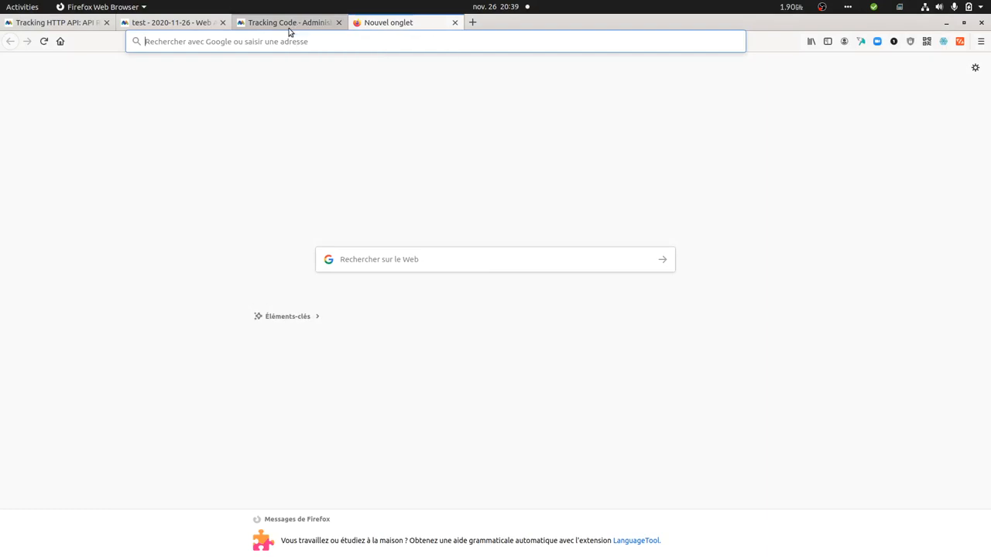
pyautogui.moveTo(242, 87)
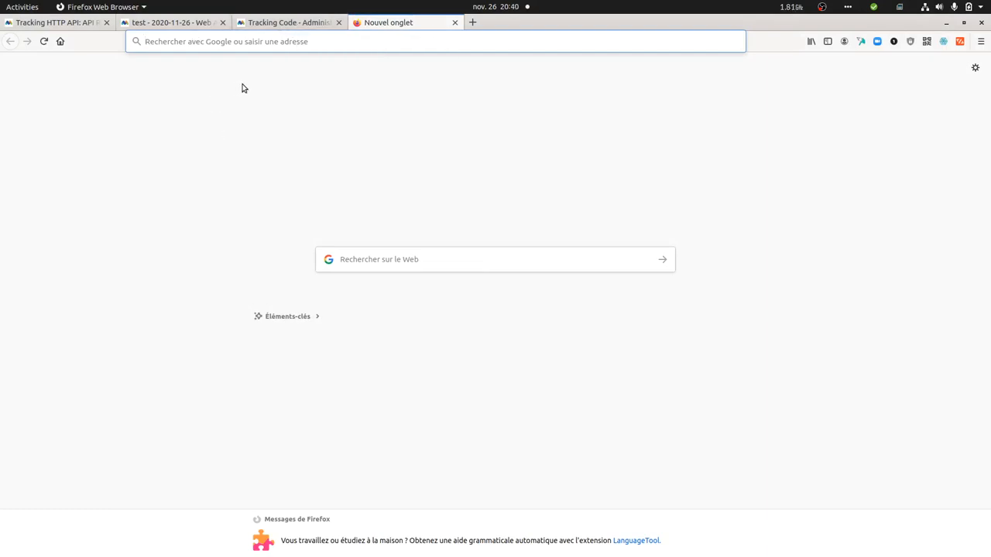
pyautogui.moveTo(195, 123)
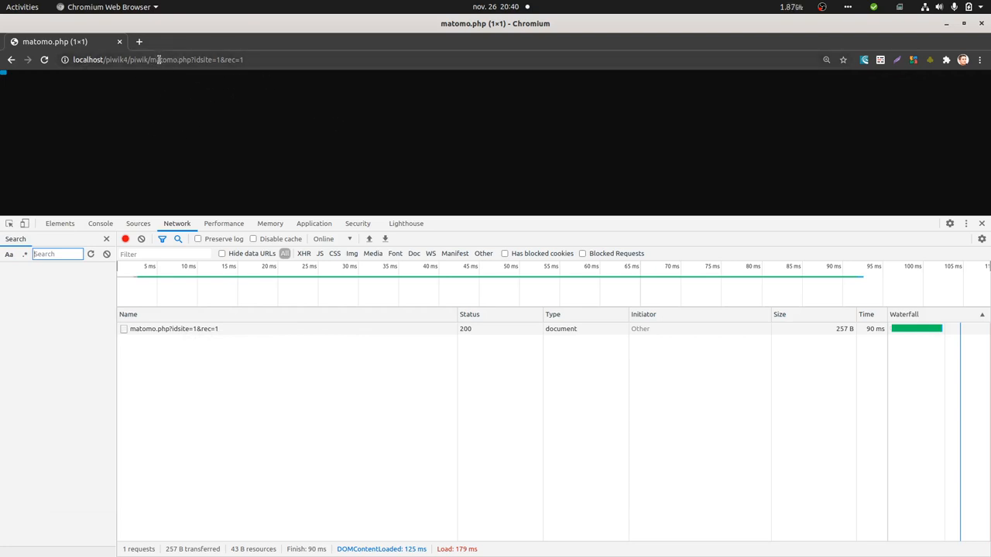
pyautogui.moveTo(161, 95)
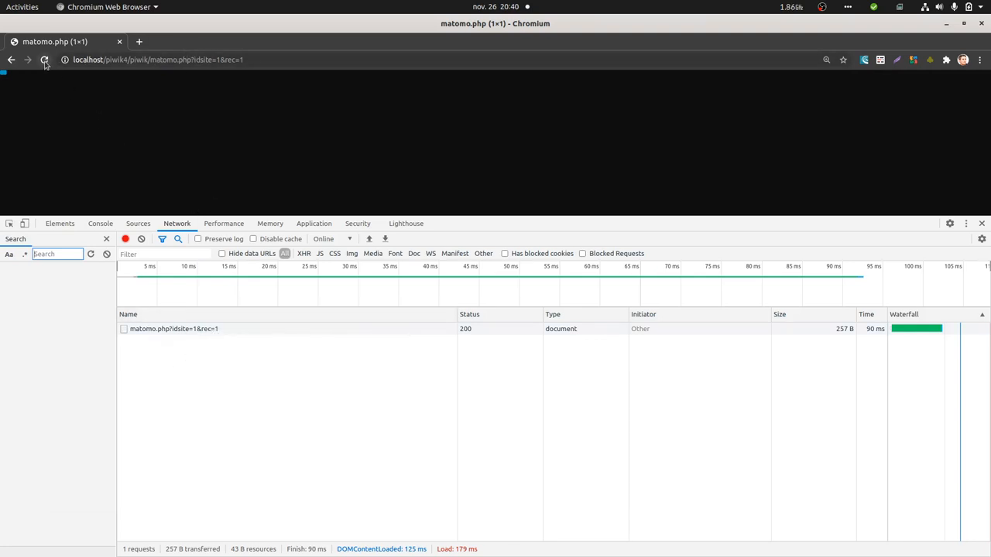
pyautogui.click(43, 59)
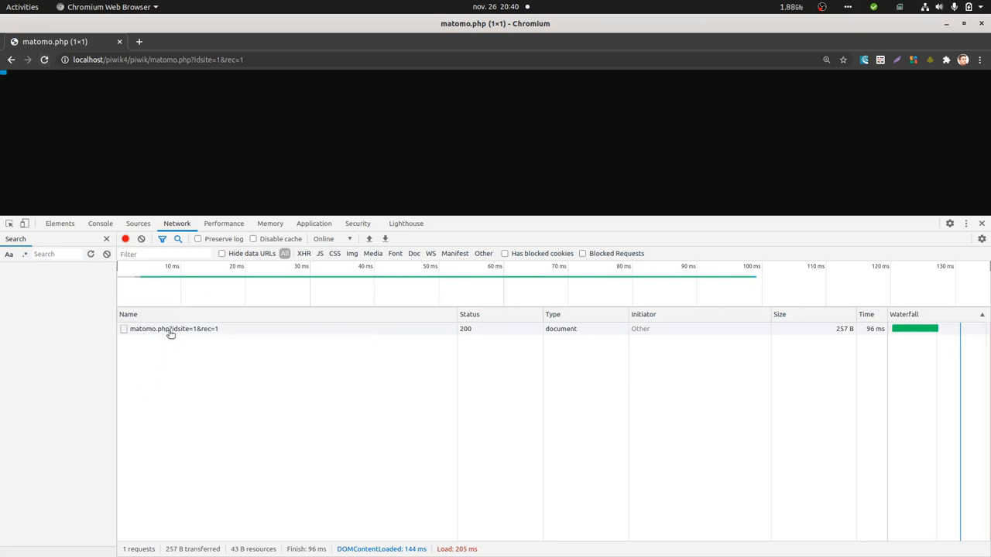
pyautogui.moveTo(455, 332)
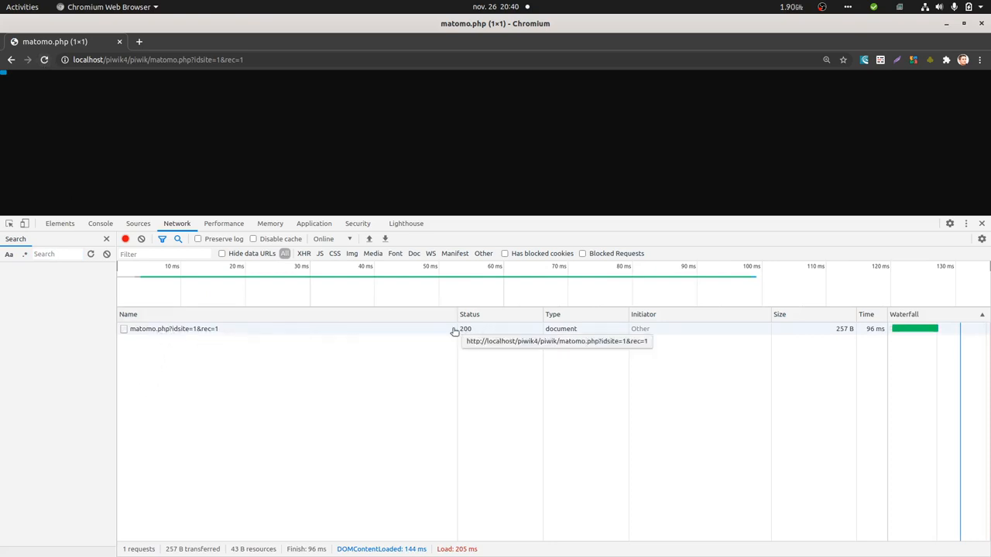
pyautogui.moveTo(294, 164)
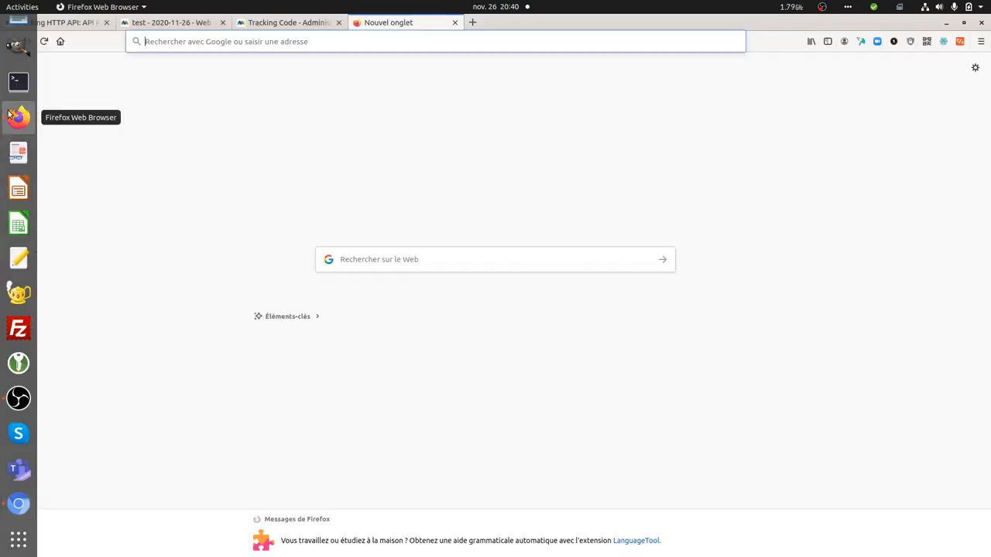
pyautogui.click(170, 21)
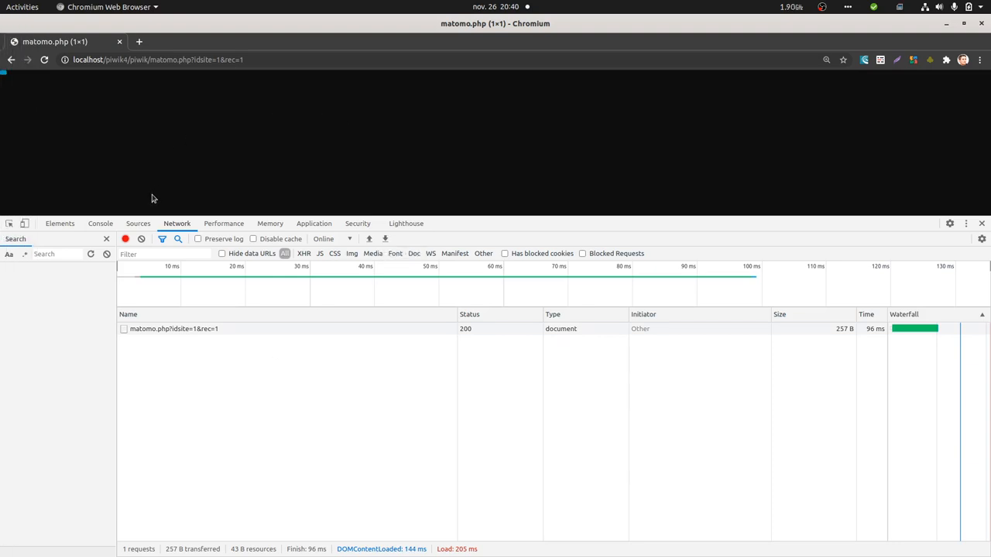
pyautogui.click(99, 223)
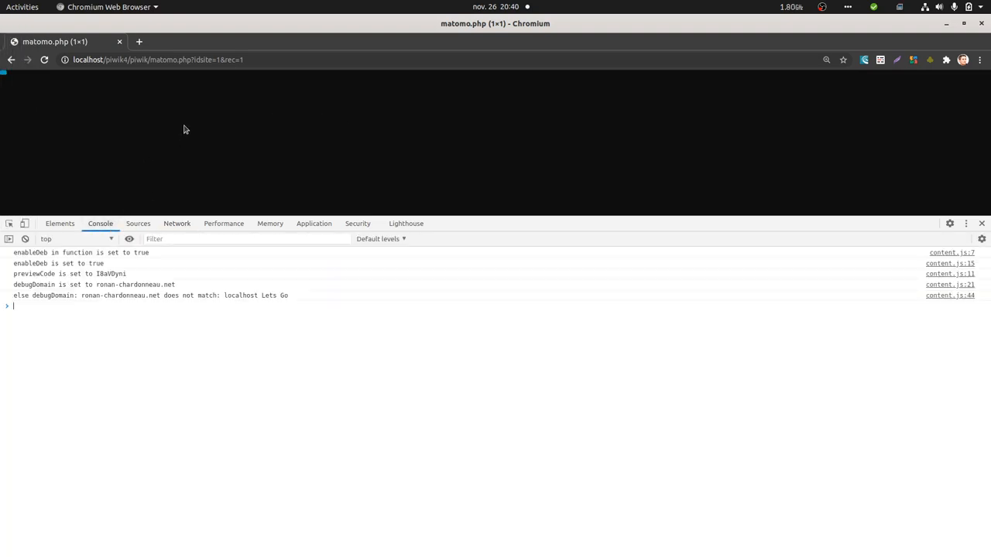
pyautogui.click(43, 59)
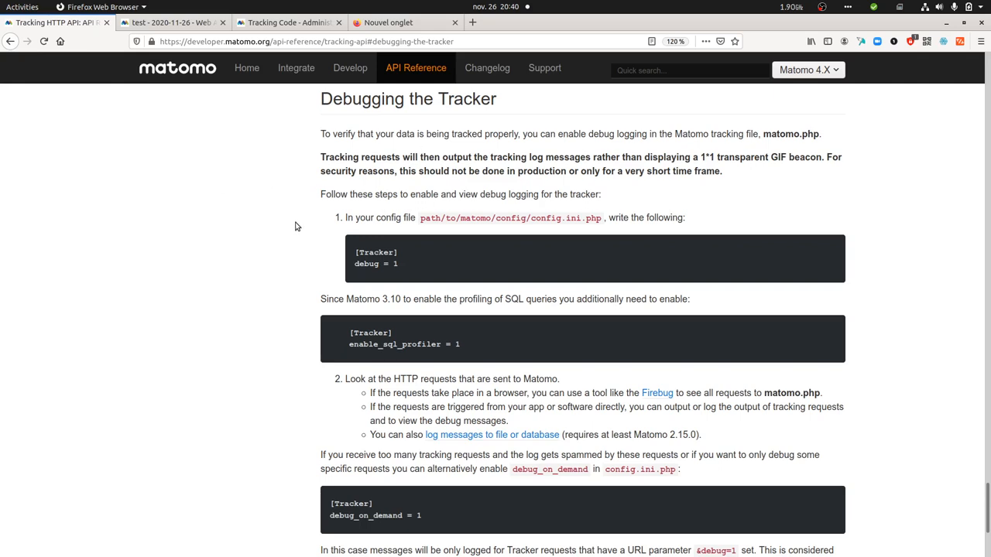
pyautogui.moveTo(303, 214)
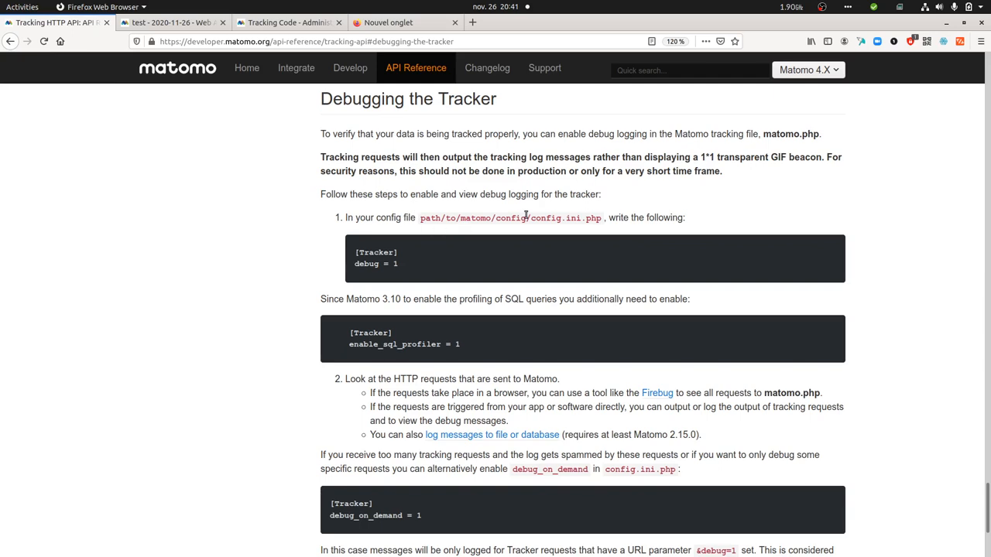
pyautogui.moveTo(424, 259)
pyautogui.write('cd /')
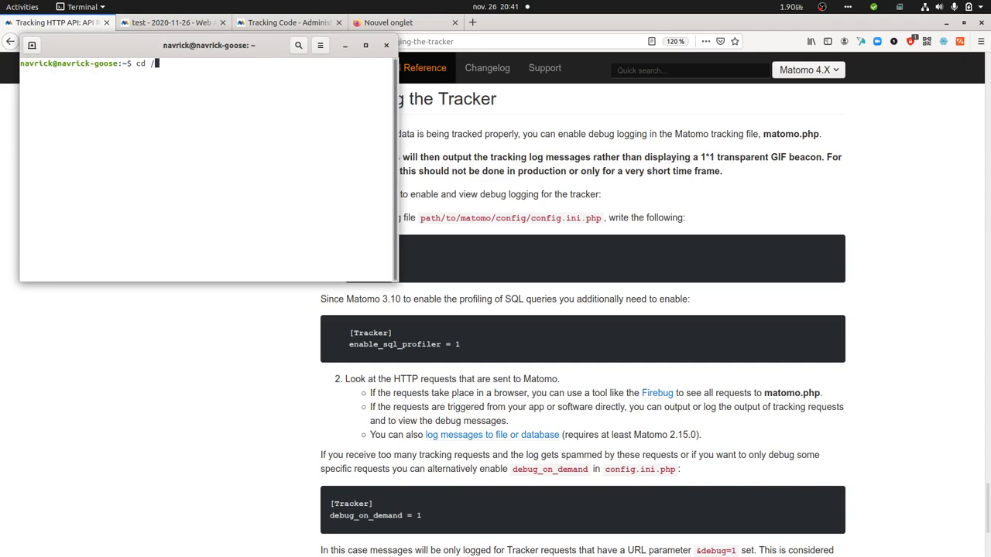
# Step: Change into /var/www/html/piwik4/piwik/config/ in Terminal
pyautogui.write('var/w')
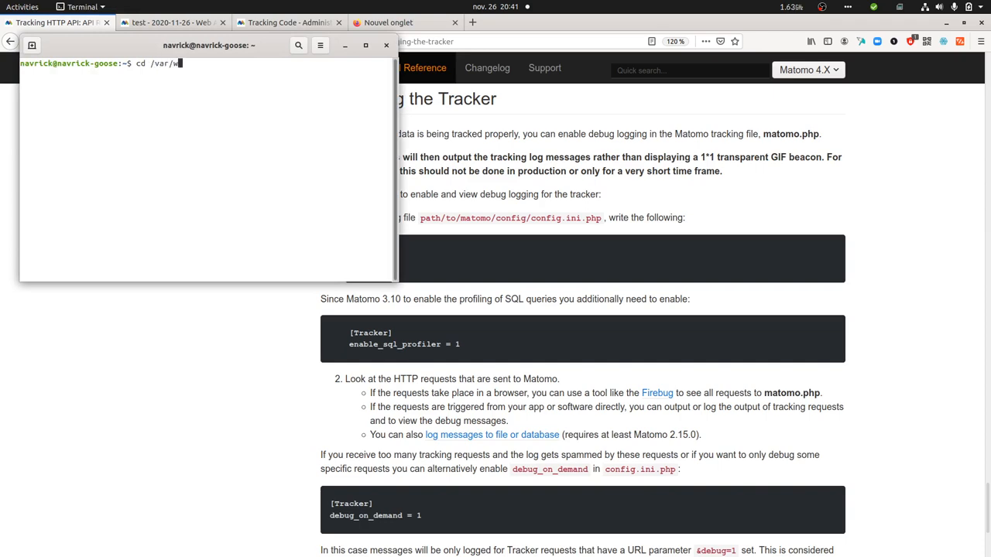
pyautogui.write('ww/html/')
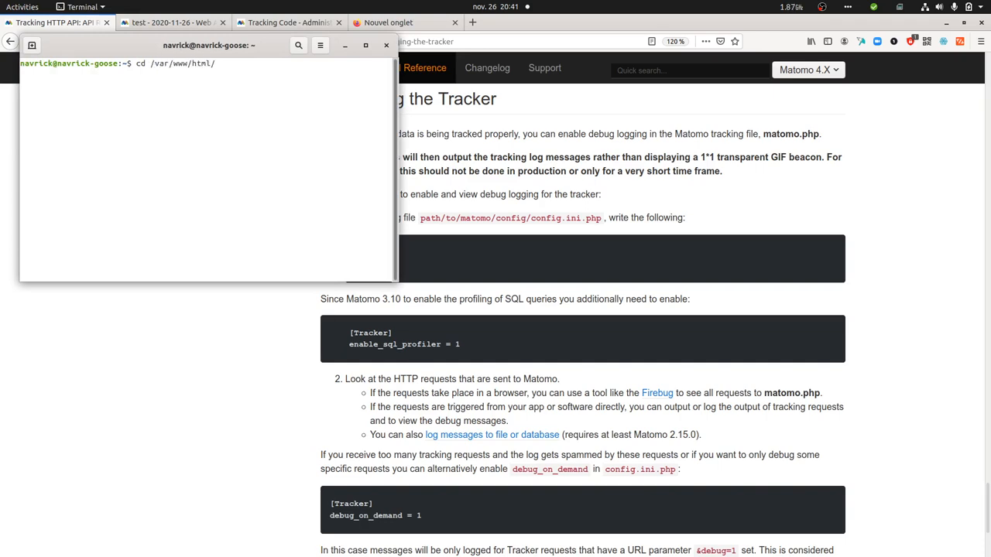
pyautogui.write('piwik4/w')
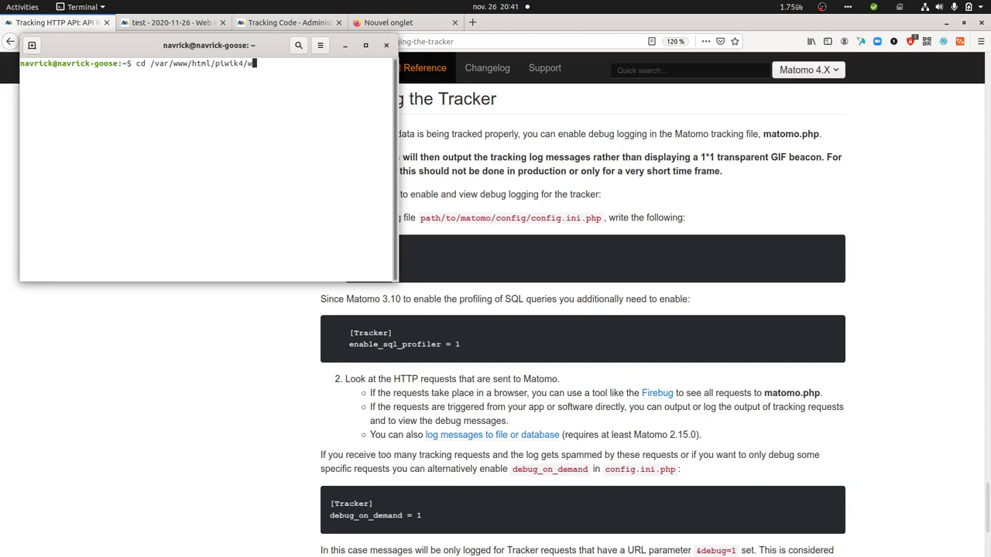
pyautogui.write('iwik/')
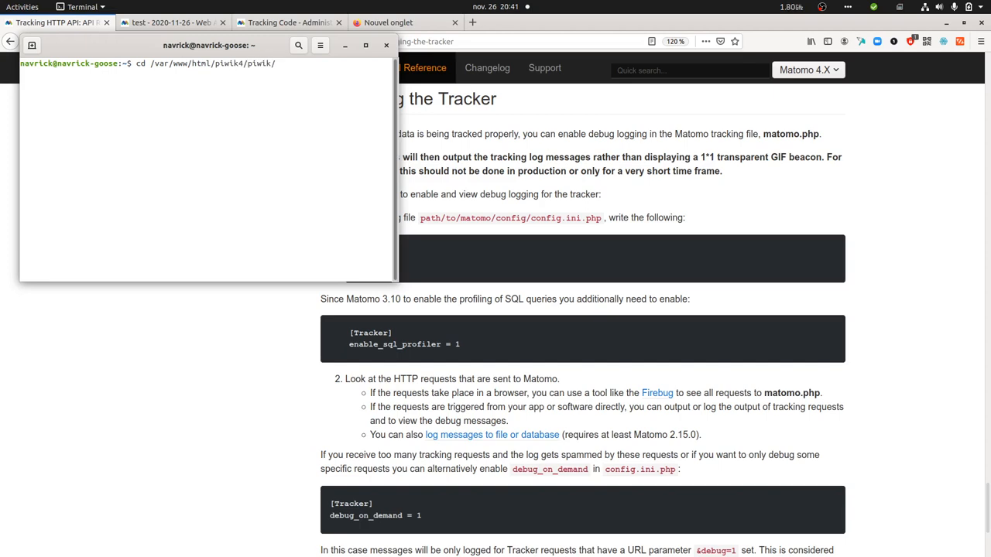
pyautogui.write('config/')
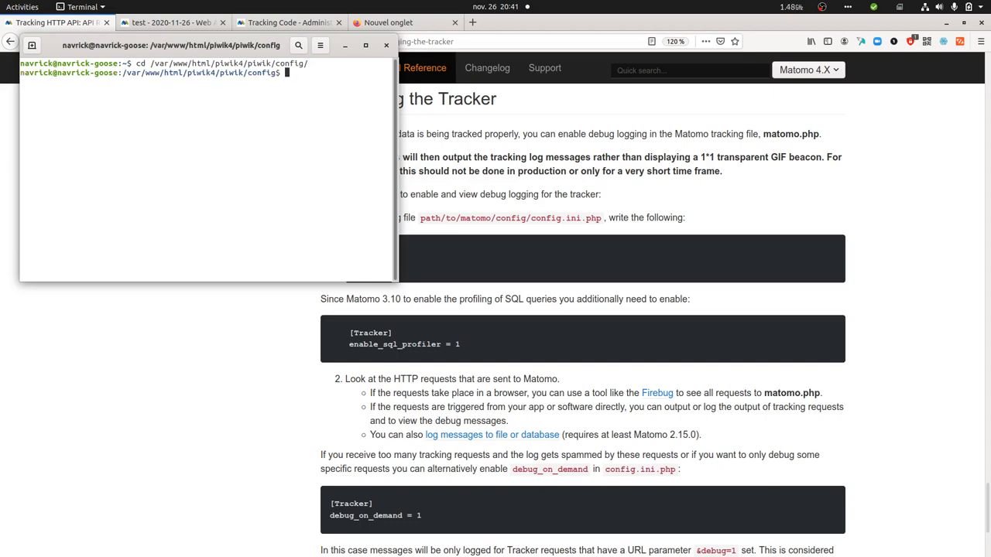
# Step: Enter sudo gedit config.ini.php to edit the Matomo config with admin rights
pyautogui.write('sudo')
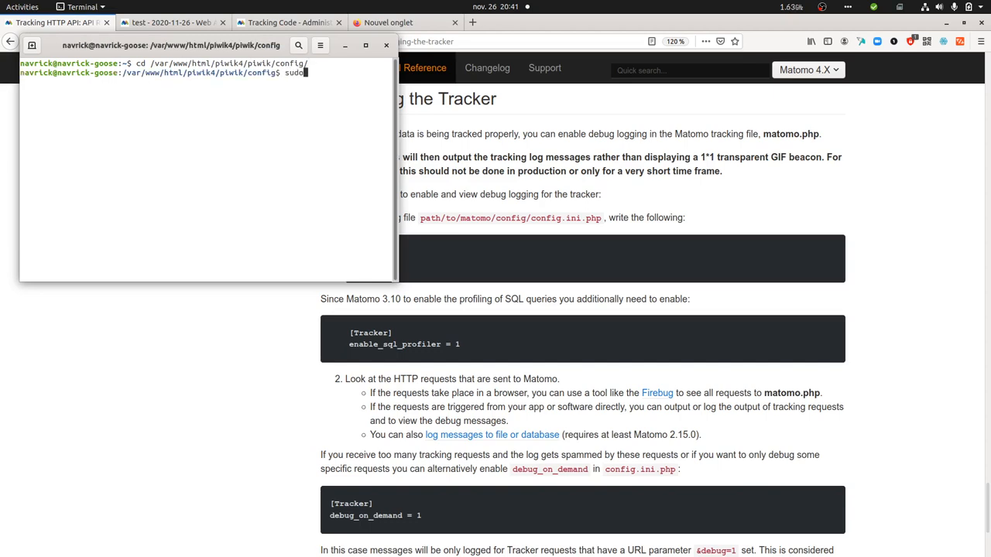
pyautogui.write('gedit con')
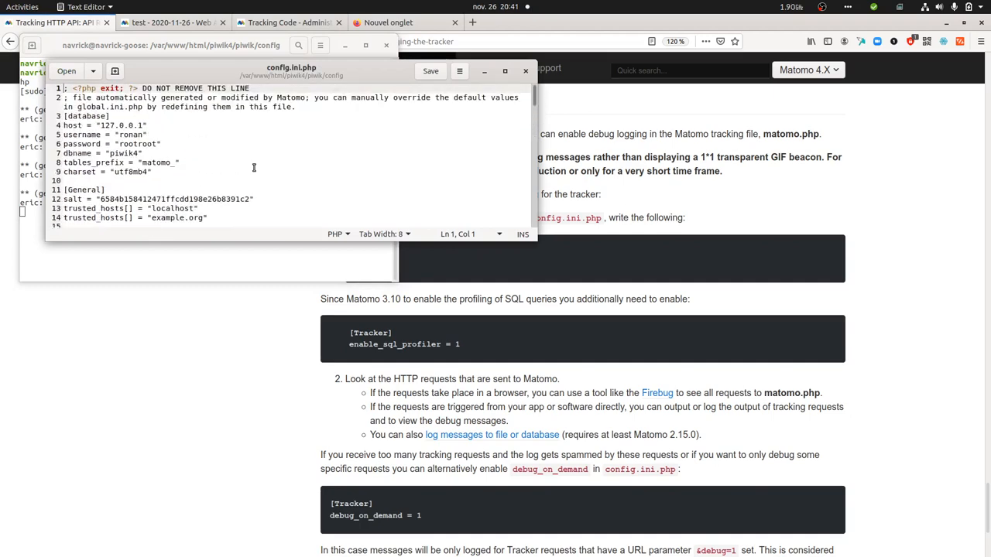
# Step: Scroll through config.ini.php before returning to the tracker debugging docs
pyautogui.scroll(-3)
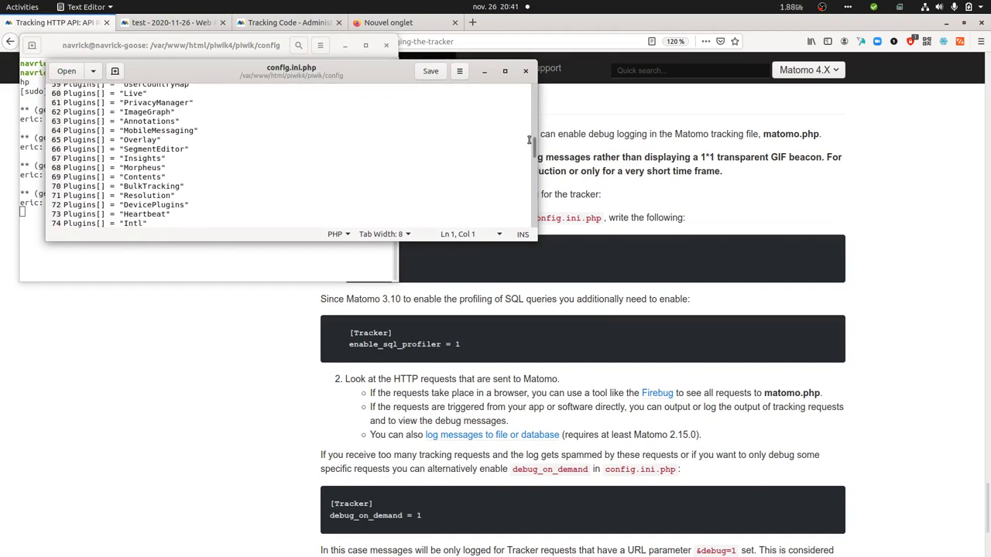
pyautogui.scroll(-3)
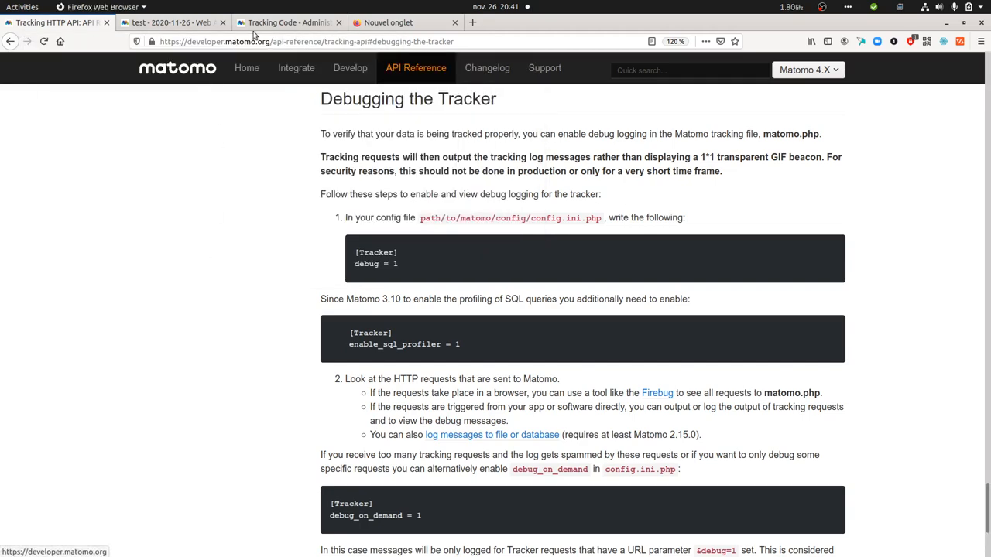
# Step: Review the tracker debug-mode warning banner on Matomo's Tracking Code admin page
pyautogui.click(288, 22)
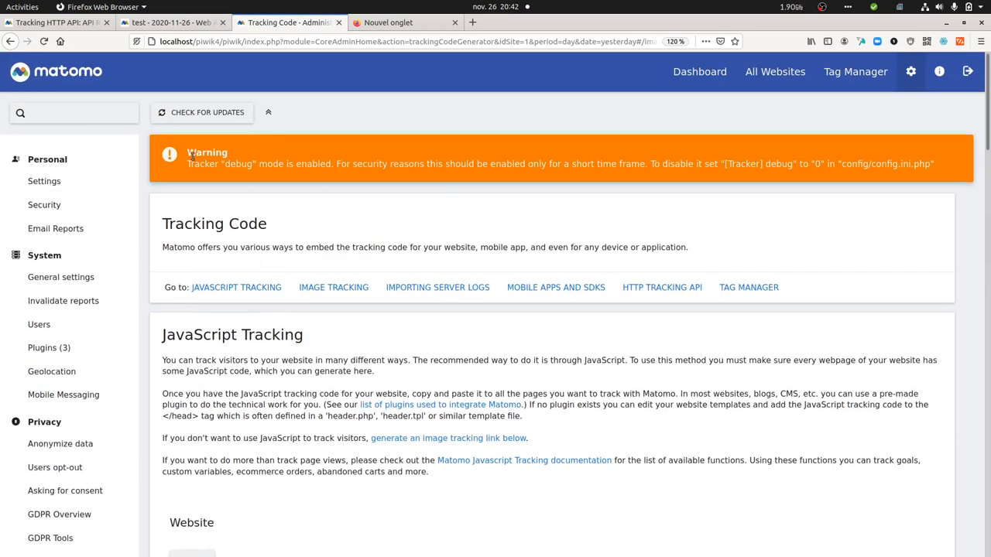
pyautogui.moveTo(188, 153); pyautogui.dragTo(316, 164)
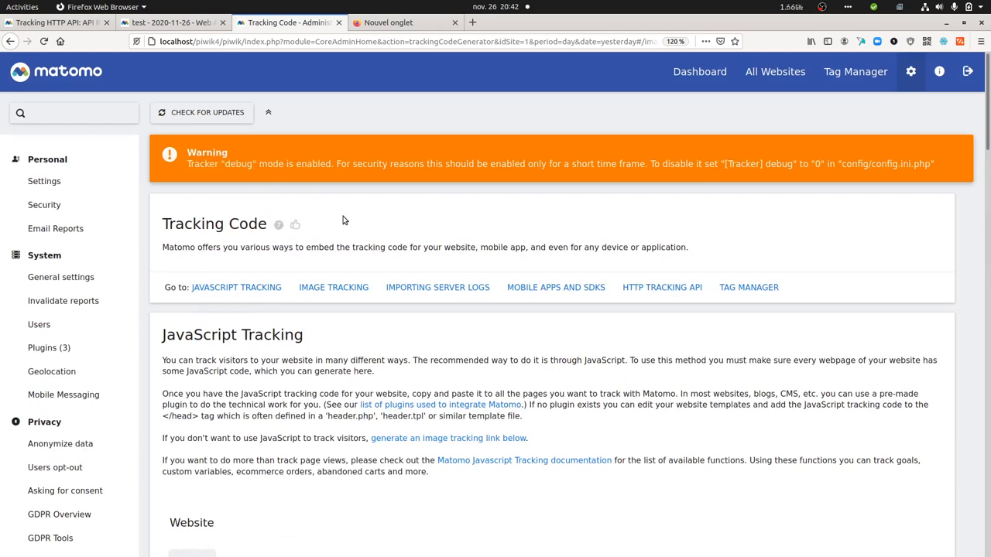
pyautogui.moveTo(112, 344)
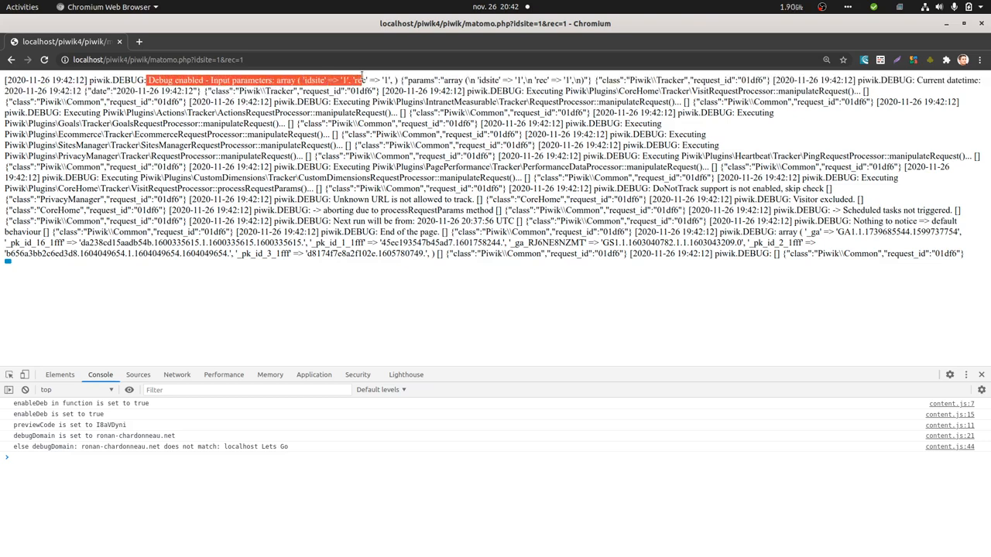
# Step: Highlight the debug-enabled start and the unknown URL error in the matomo.php log
pyautogui.moveTo(359, 80); pyautogui.dragTo(400, 103)
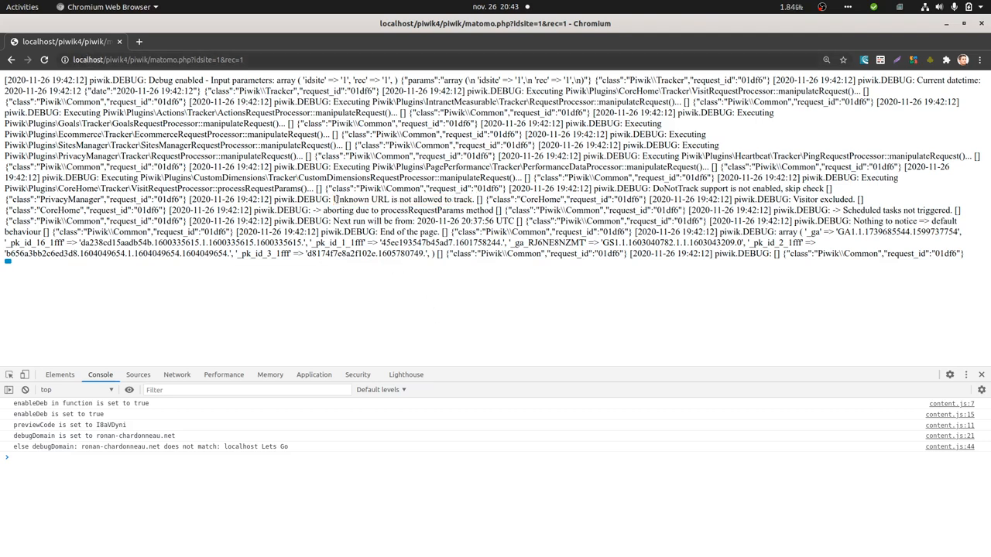
pyautogui.doubleClick(403, 199)
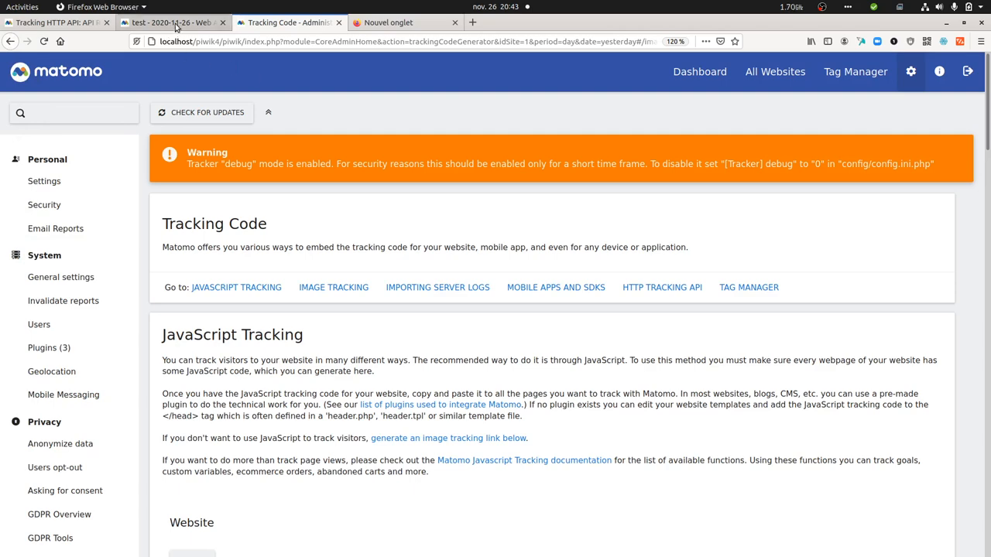
pyautogui.moveTo(174, 21)
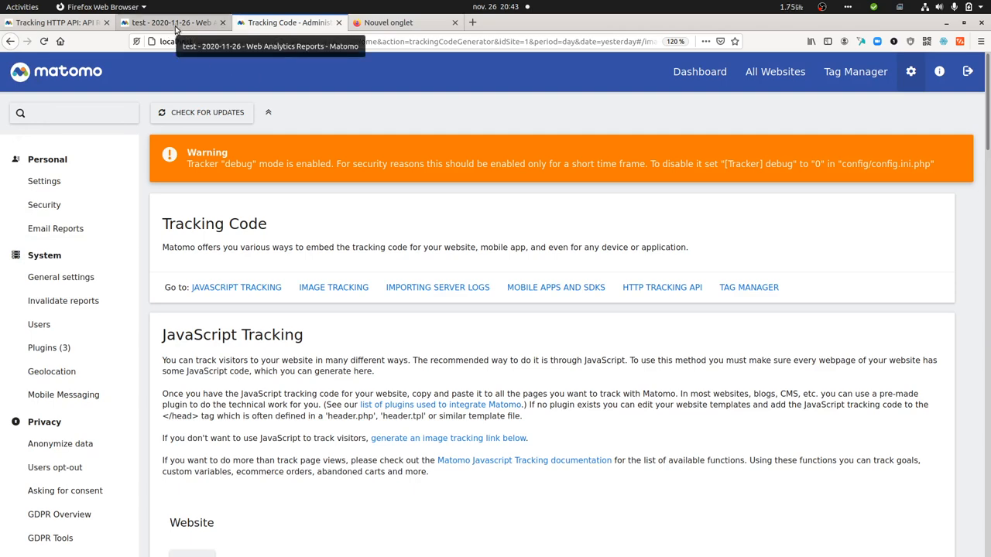
# Step: Edit the 'test' website from Manage Measurables in Matomo Administration
pyautogui.scroll(-3)
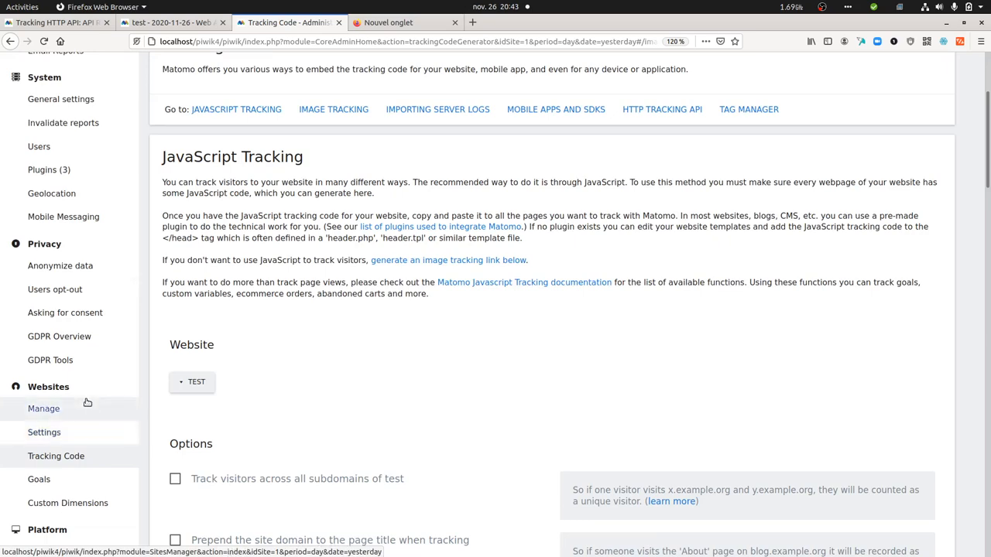
pyautogui.click(43, 409)
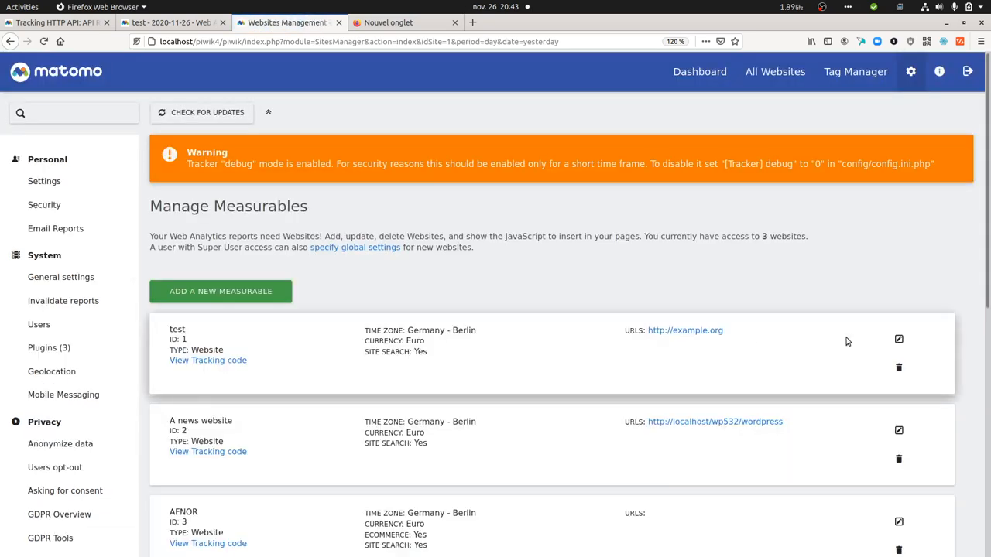
pyautogui.click(898, 339)
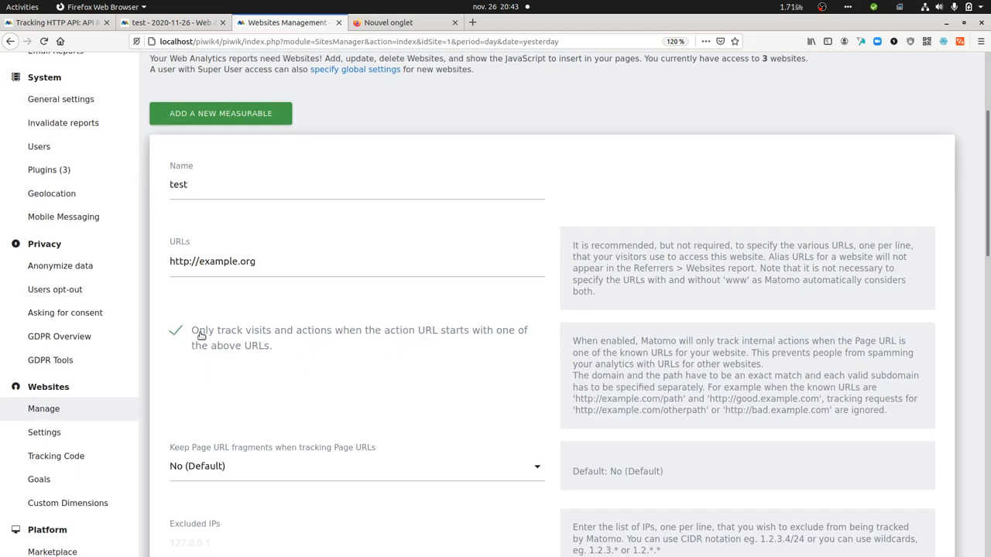
pyautogui.moveTo(434, 339)
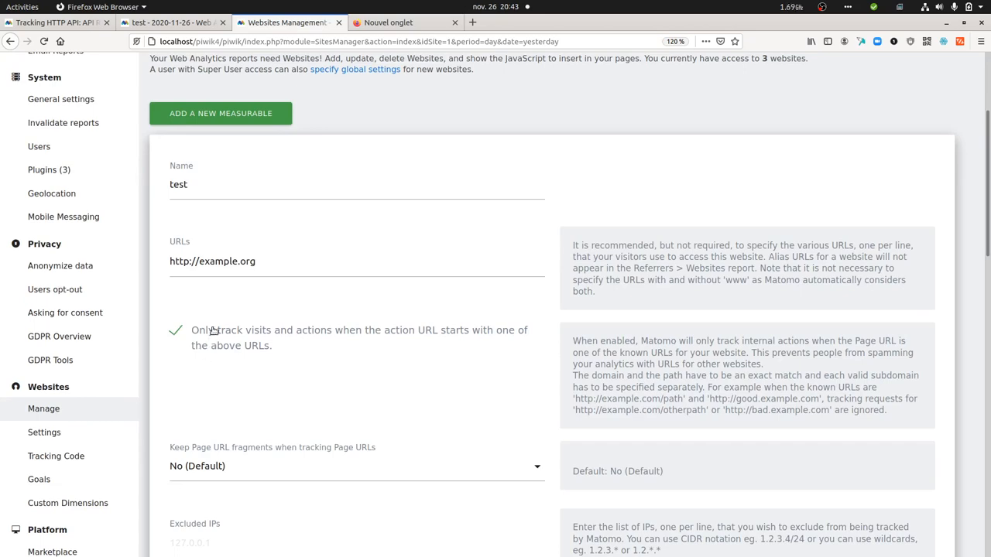
# Step: Untick the option to only track actions from listed URLs and save the settings
pyautogui.scroll(-3)
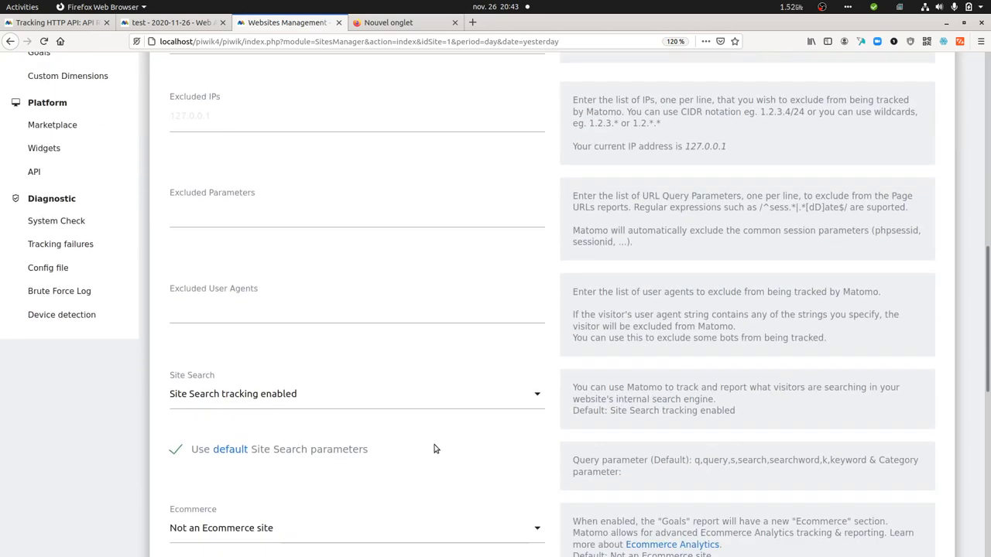
pyautogui.scroll(-3)
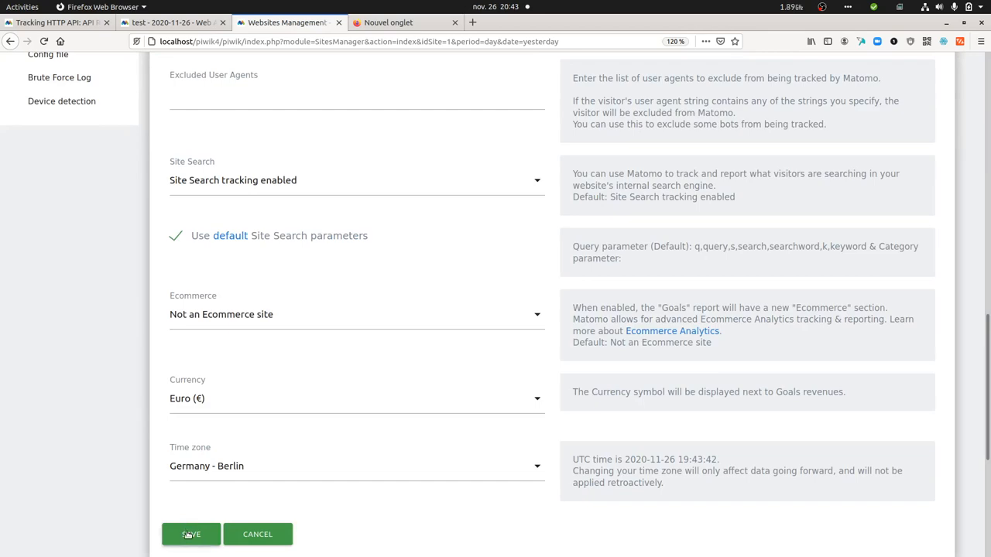
pyautogui.click(191, 534)
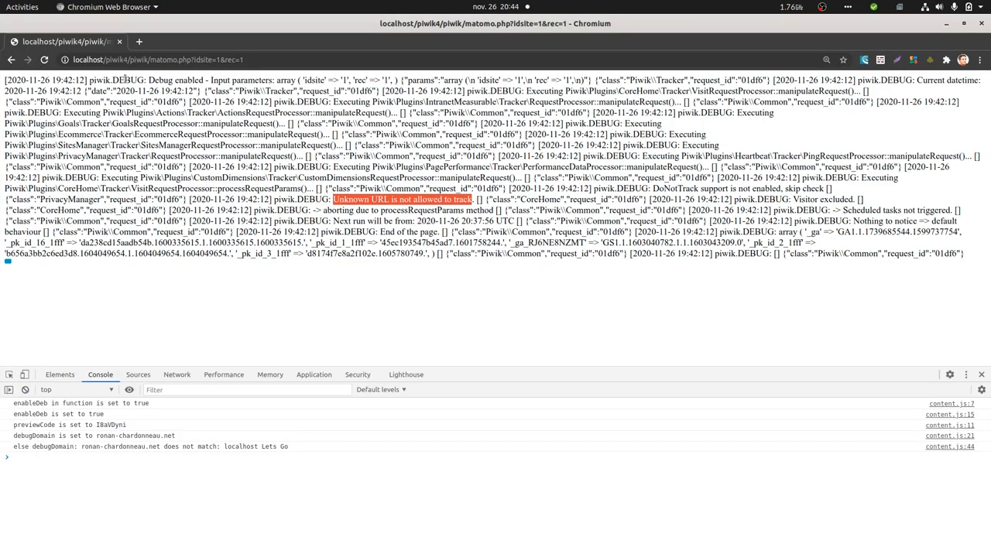
# Step: Resend the matomo.php tracking request after the 'Unknown URL' error
pyautogui.click(43, 59)
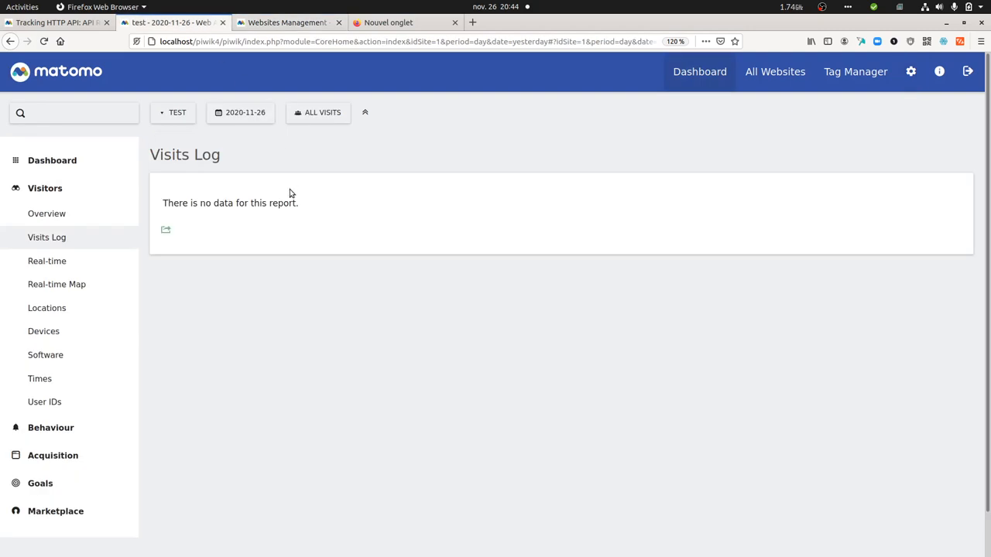
# Step: Refresh the Visits Log to show the new visit, then go to Matomo Administration
pyautogui.click(47, 239)
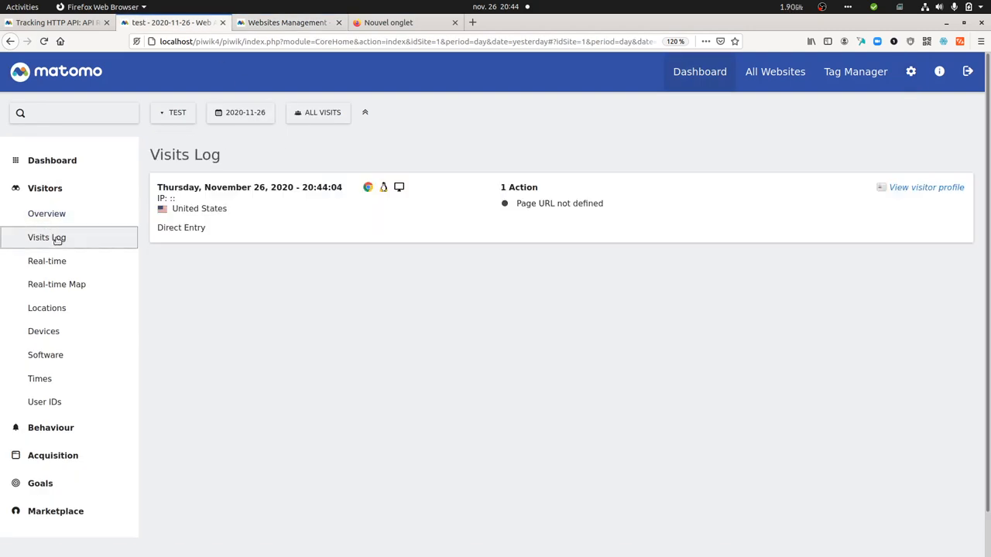
pyautogui.moveTo(563, 211)
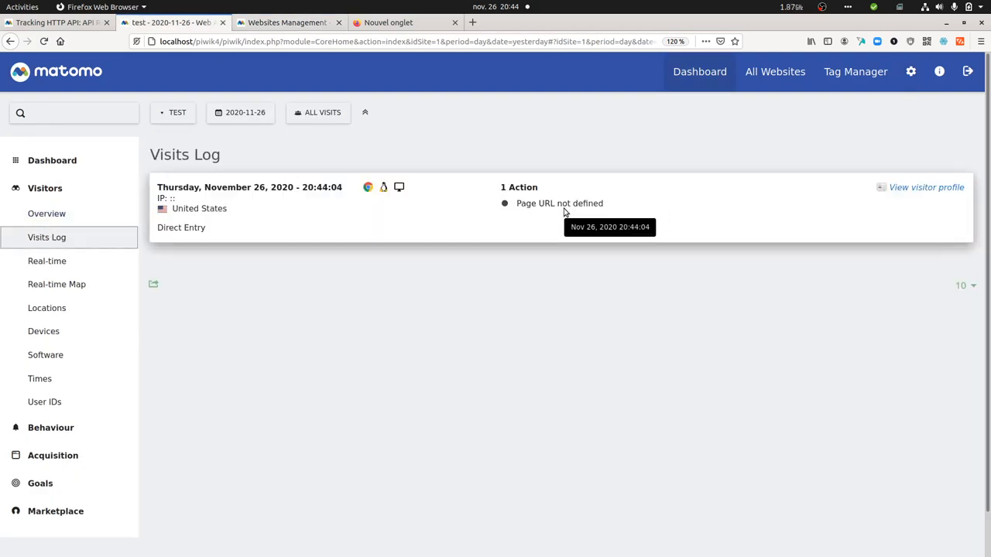
pyautogui.moveTo(521, 226)
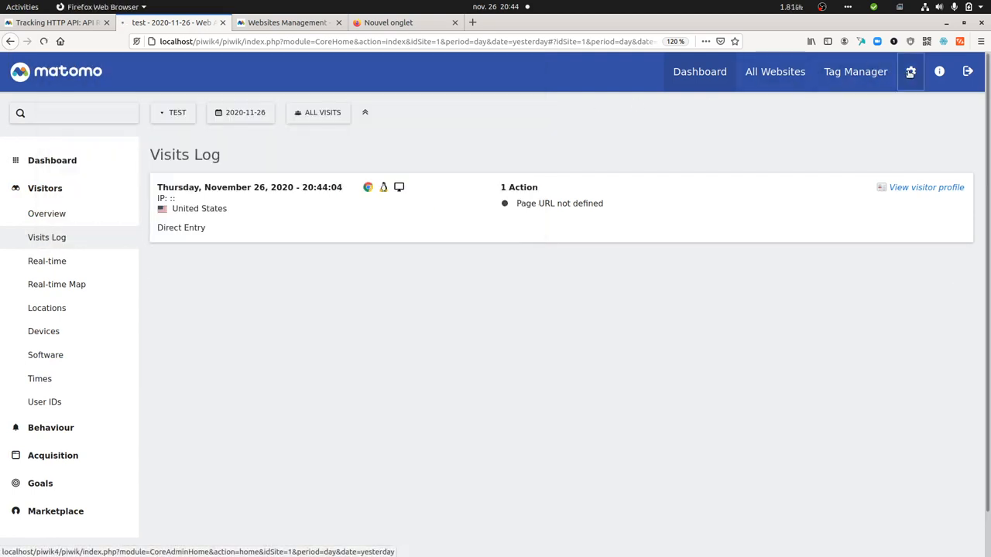
pyautogui.click(911, 71)
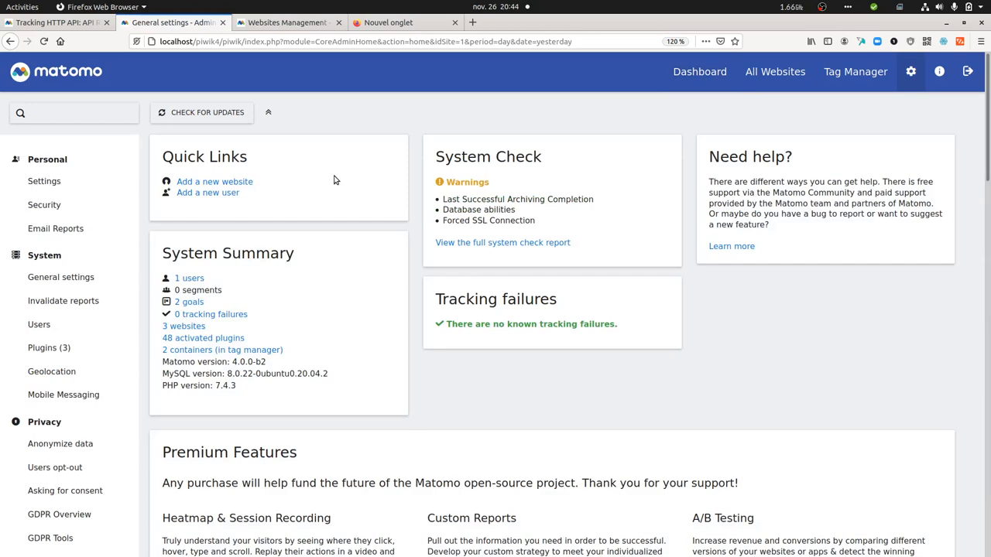
# Step: Return to the 'Tracking HTTP API' tab with the Debugging the Tracker docs
pyautogui.click(54, 22)
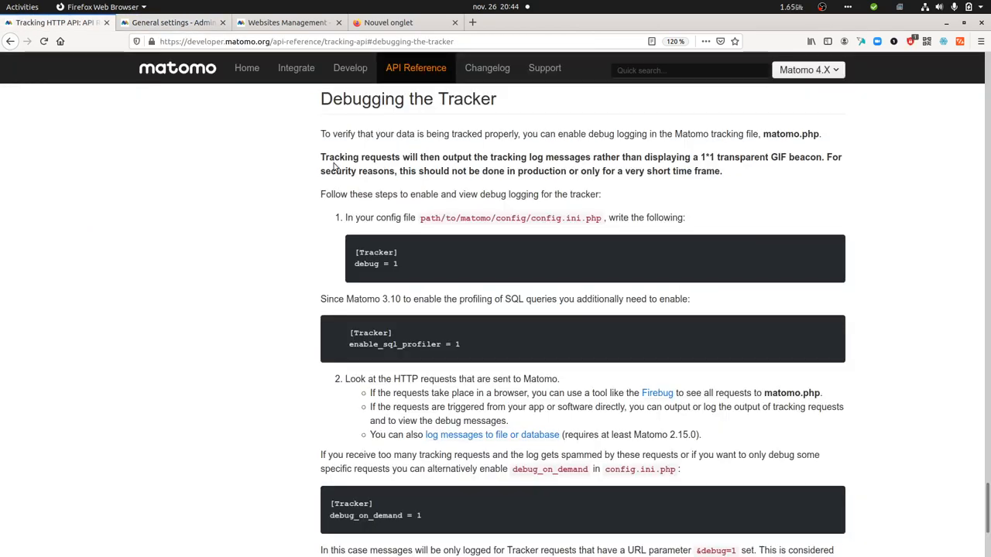
pyautogui.moveTo(401, 269)
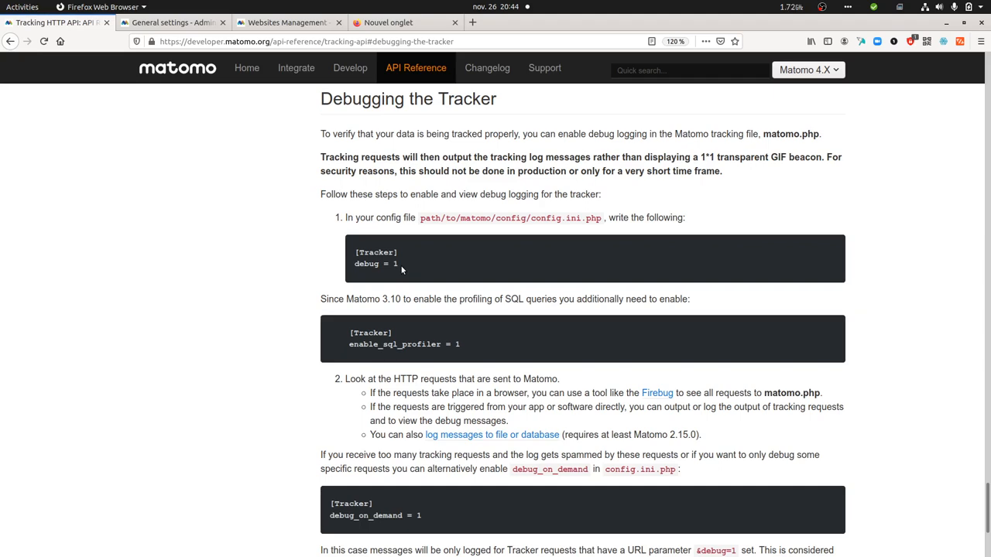
pyautogui.moveTo(401, 242)
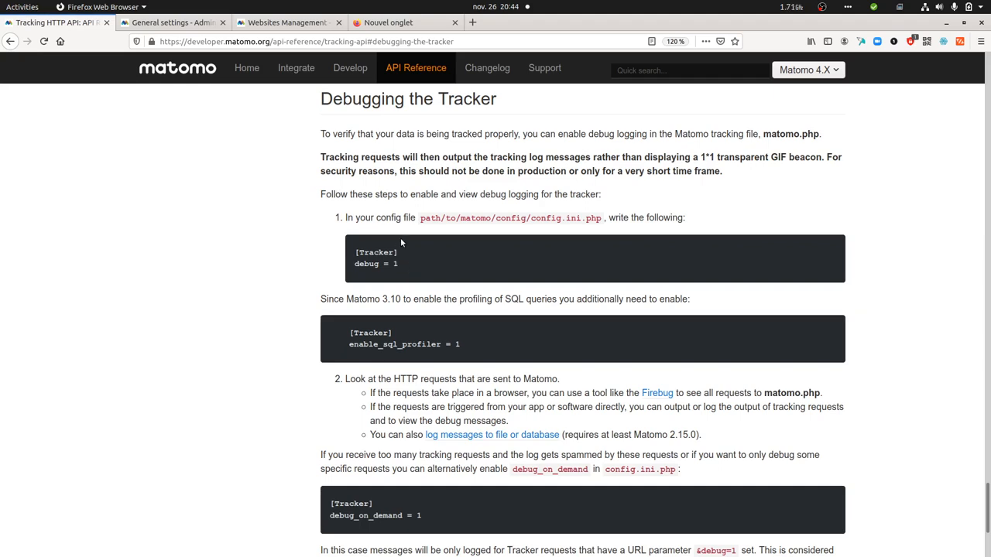